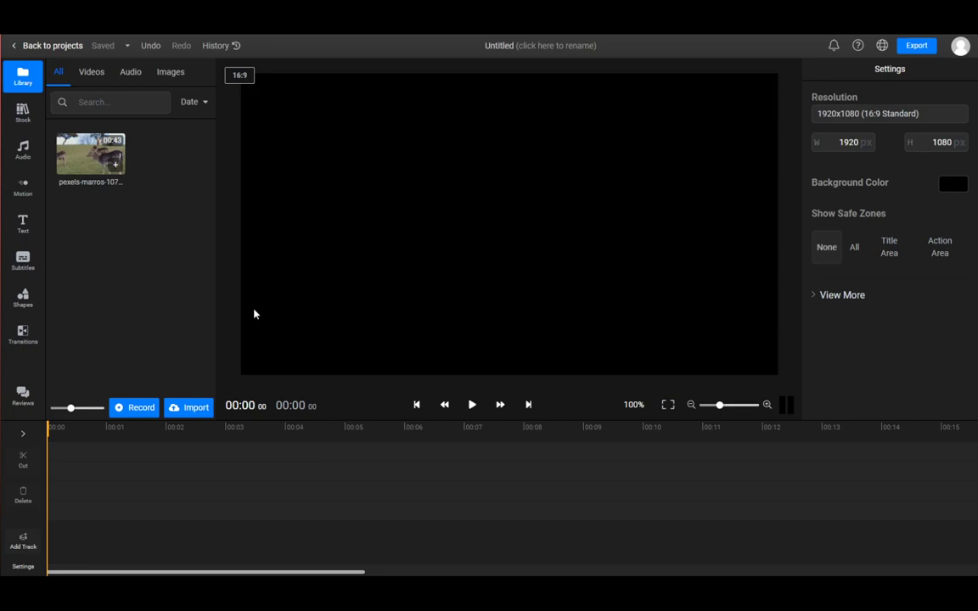
mouse_move(129, 457)
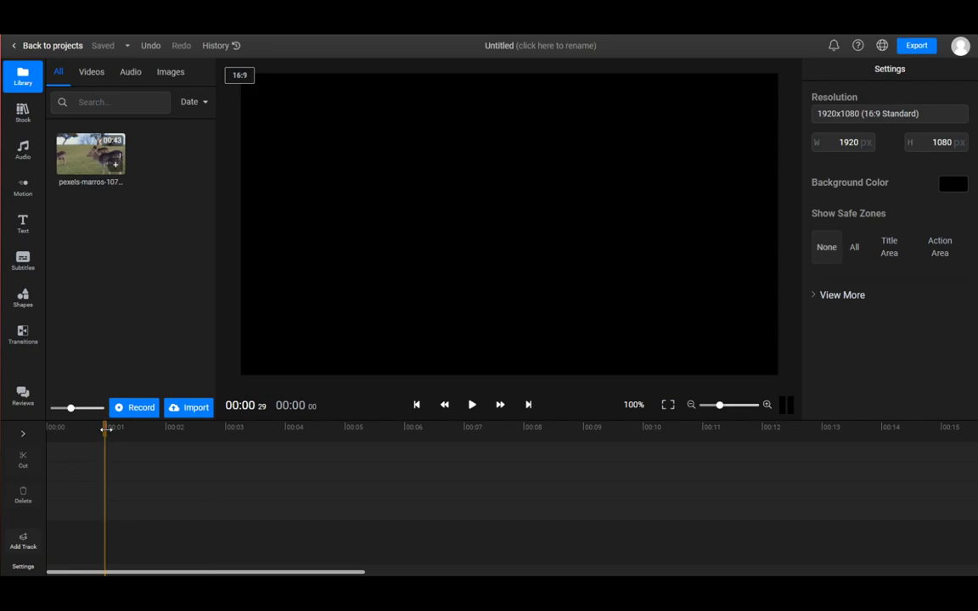
- Drag the deer clip from the Library panel down onto the empty timeline track
left_click_drag(90, 157, 102, 420)
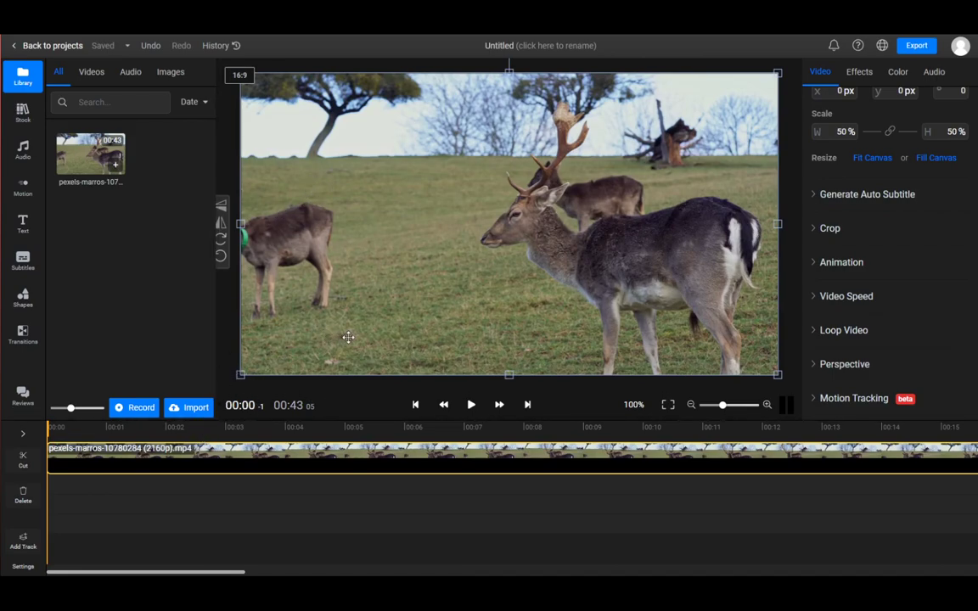
mouse_move(655, 315)
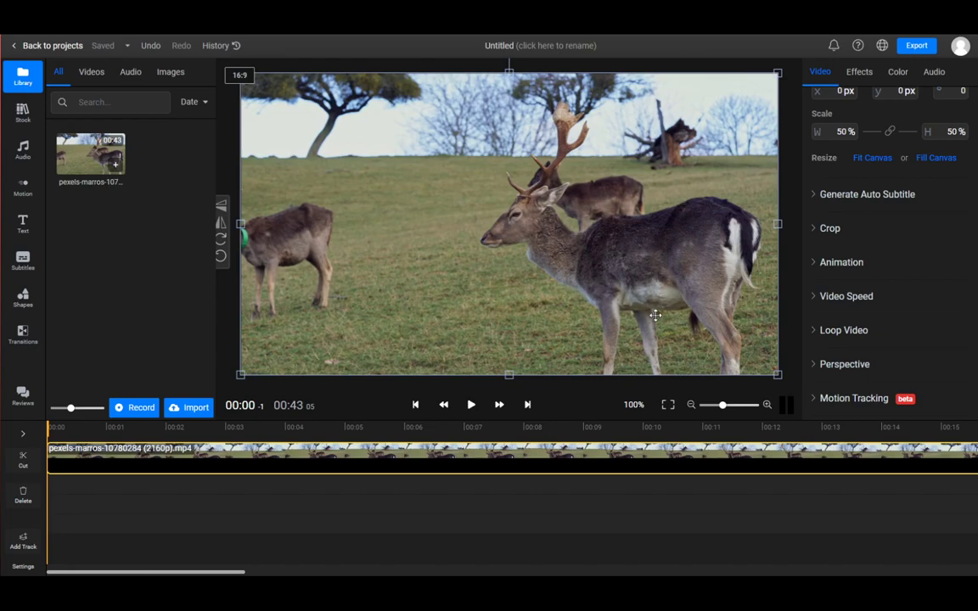
left_click(859, 72)
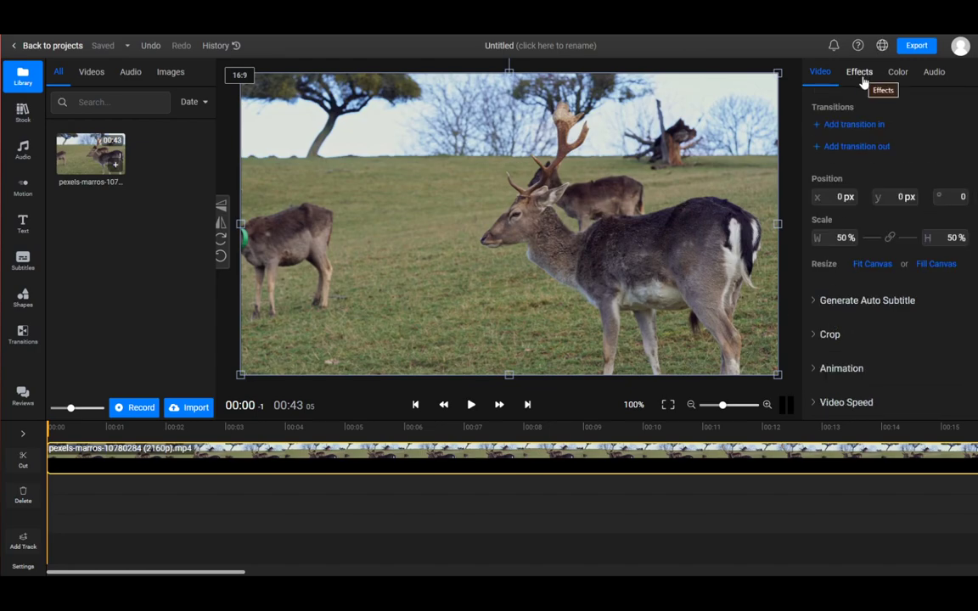
mouse_move(832, 118)
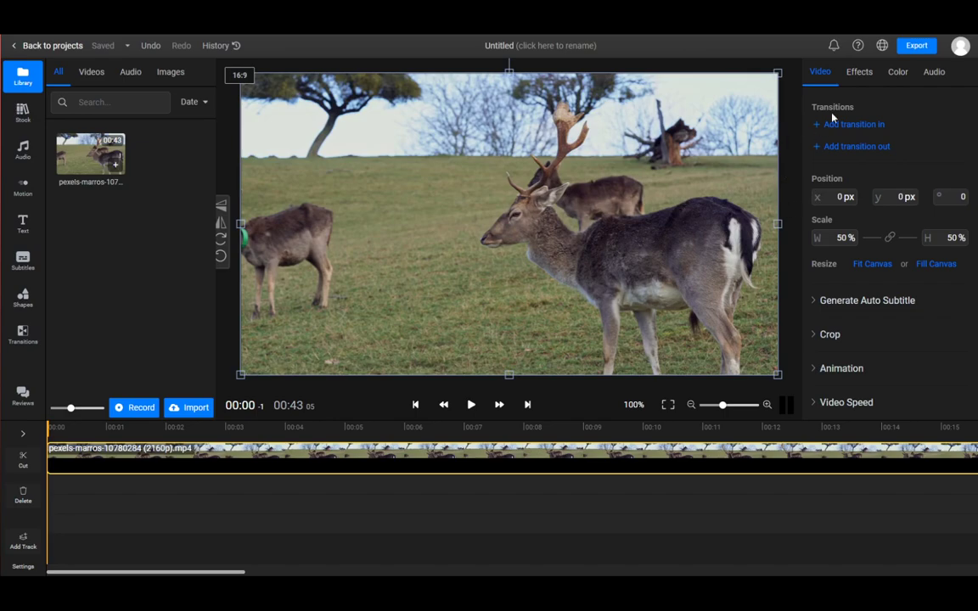
- Apply the Swirl effect from the Effects tab and drag its Intensity slider lower
left_click(858, 71)
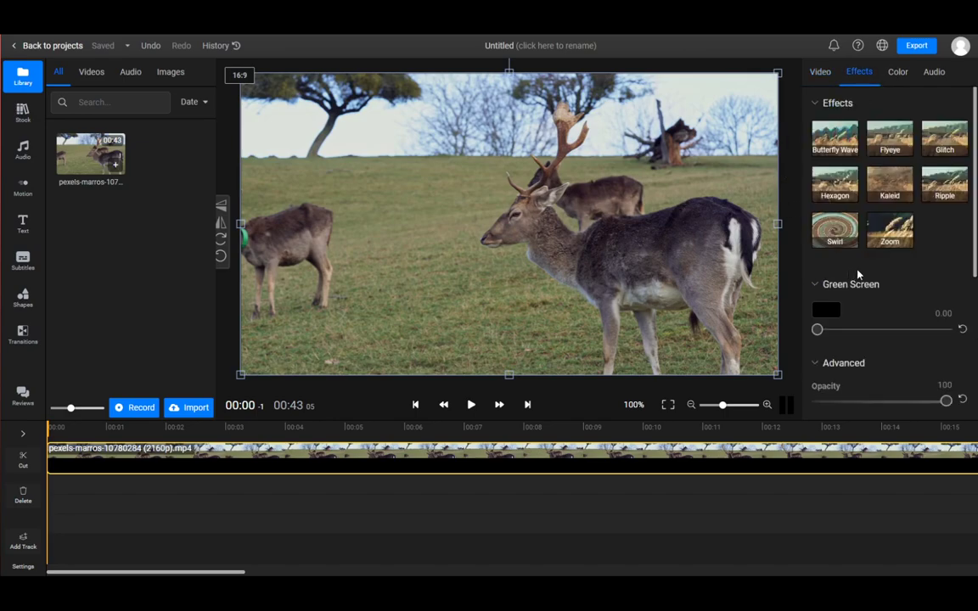
mouse_move(889, 138)
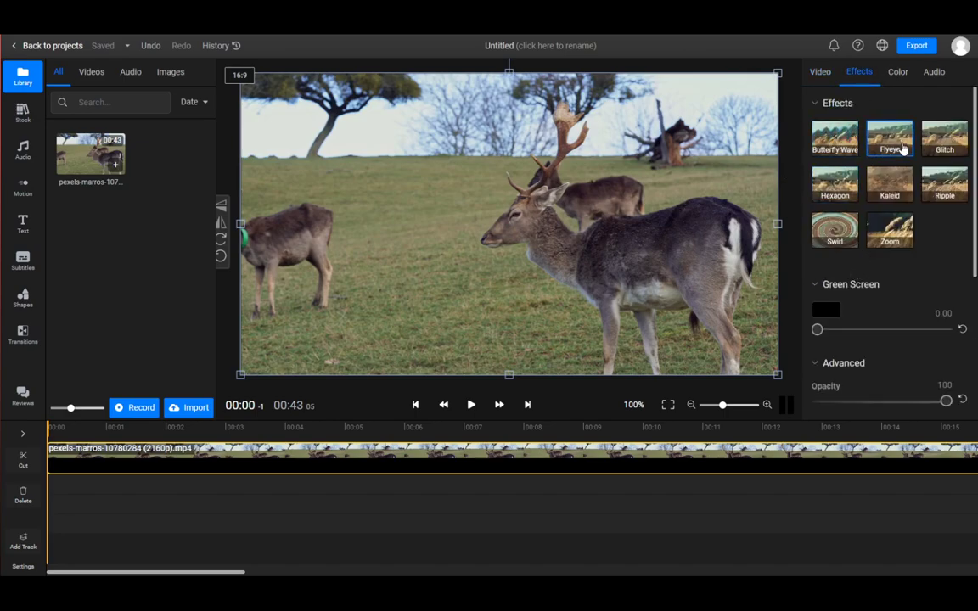
mouse_move(818, 188)
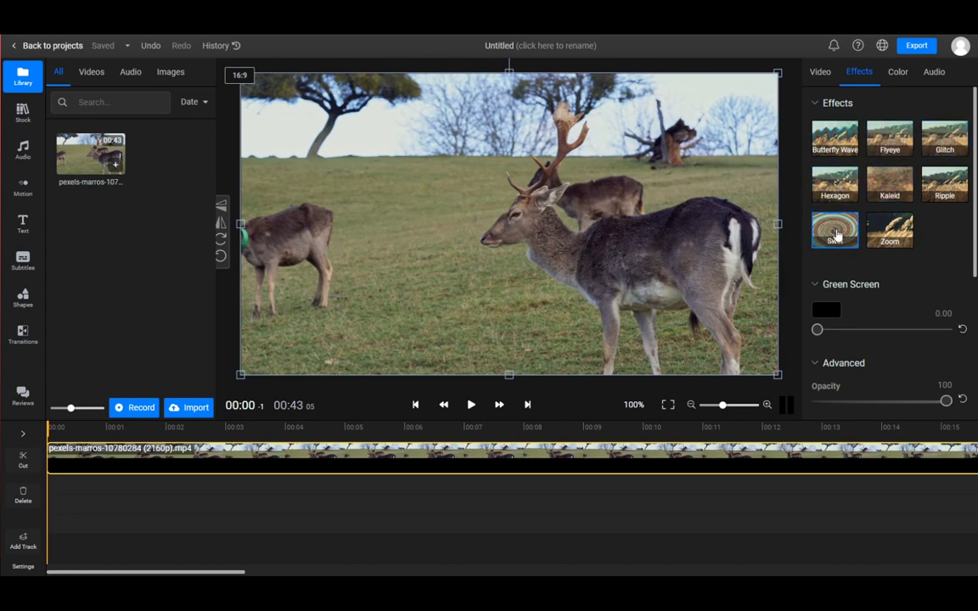
left_click(834, 230)
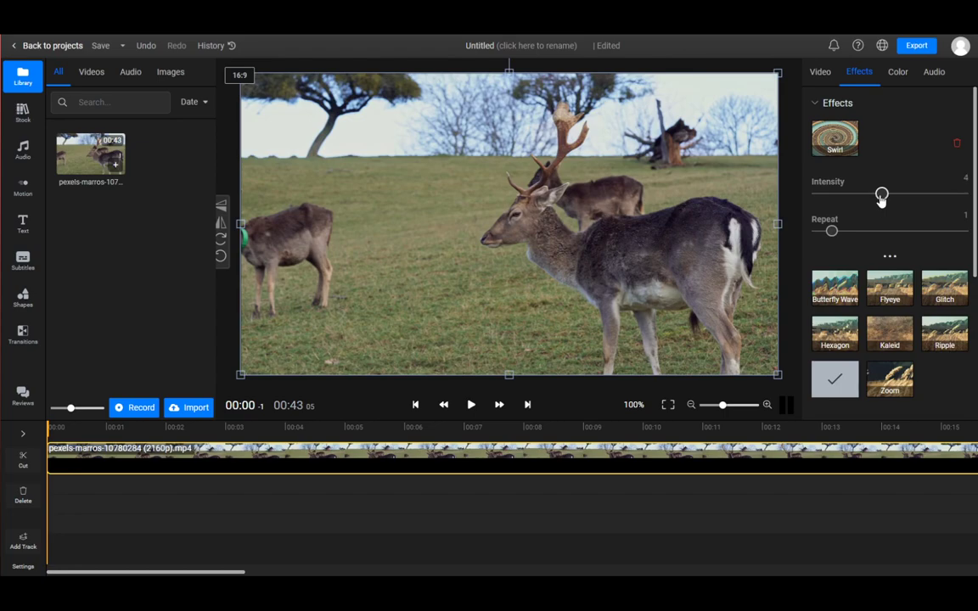
left_click_drag(881, 196, 834, 197)
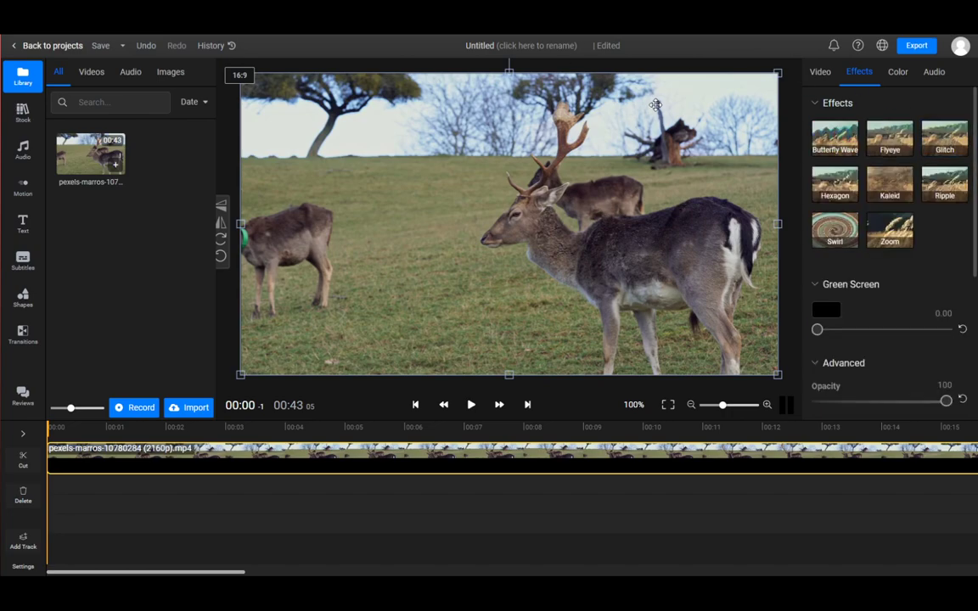
scroll("down", 3)
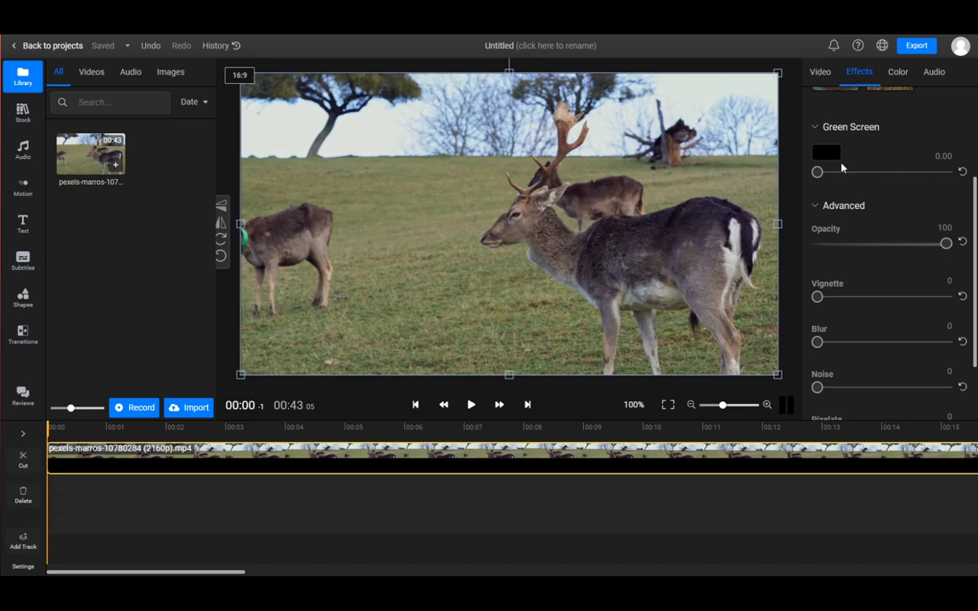
left_click_drag(818, 172, 920, 172)
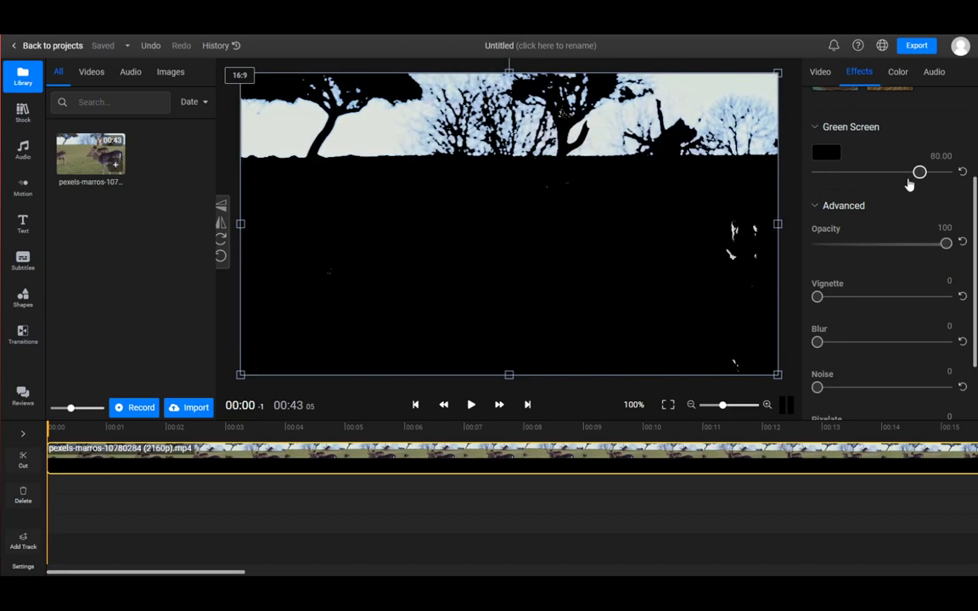
left_click_drag(920, 172, 817, 172)
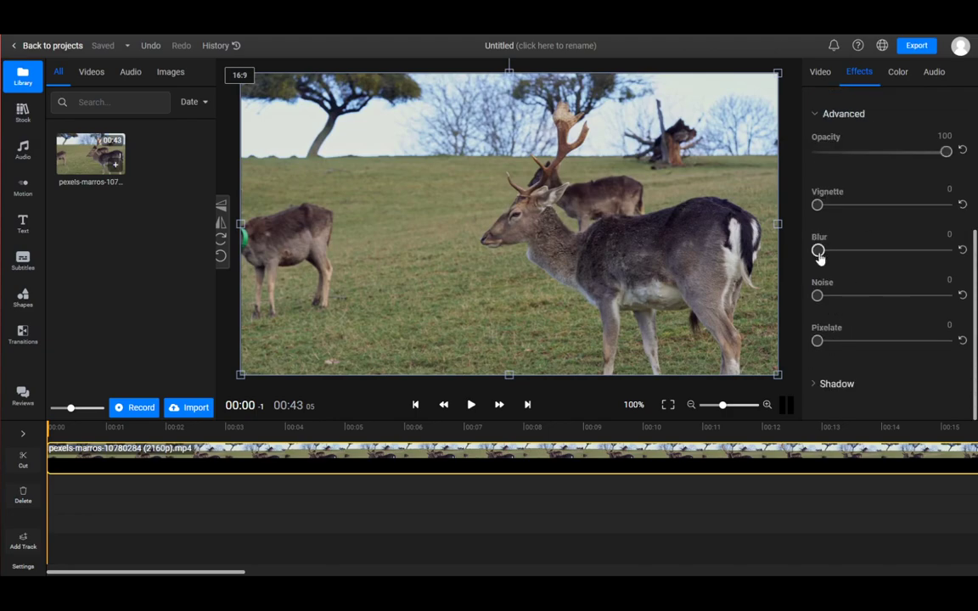
mouse_move(400, 229)
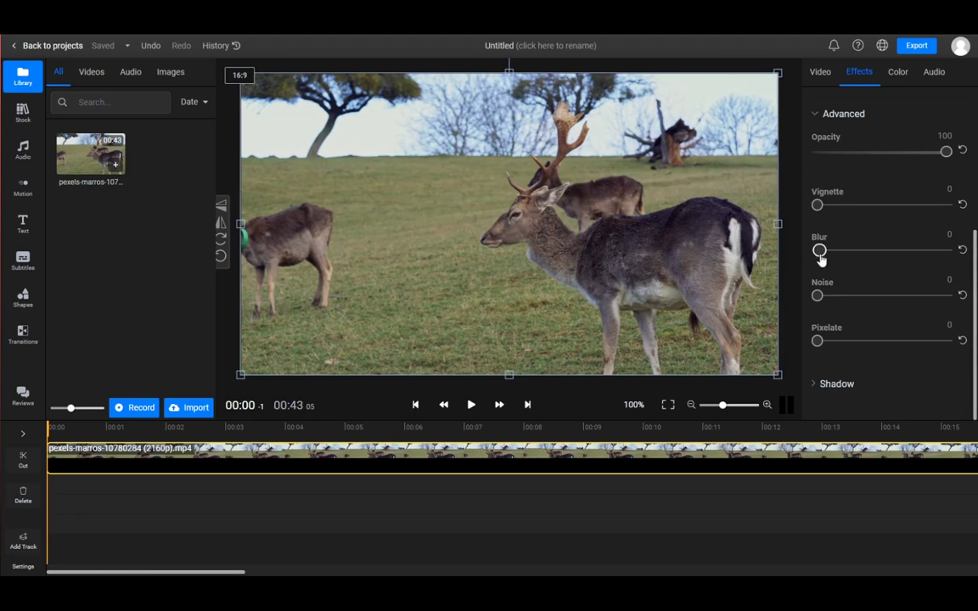
left_click_drag(820, 250, 934, 250)
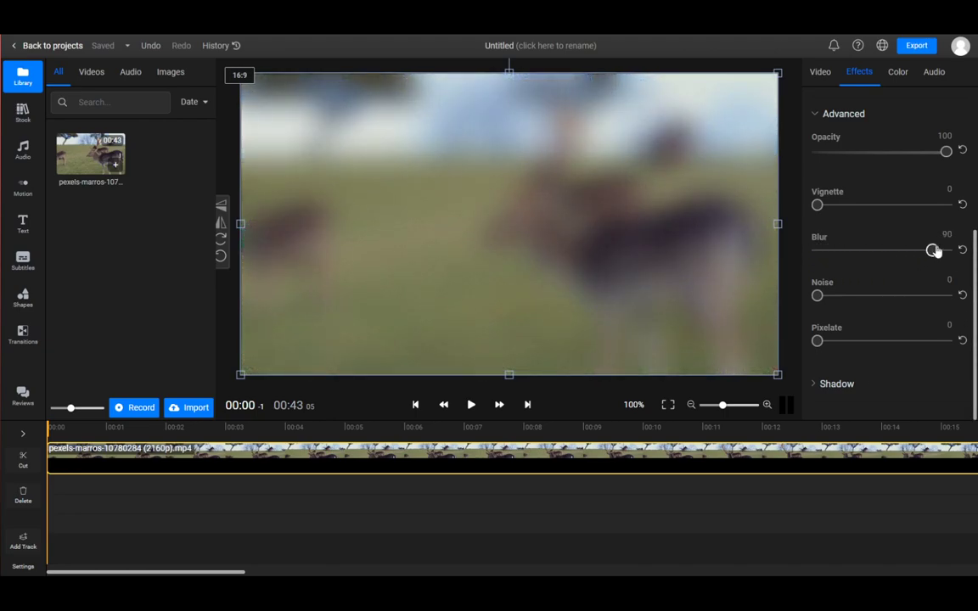
left_click_drag(934, 249, 942, 250)
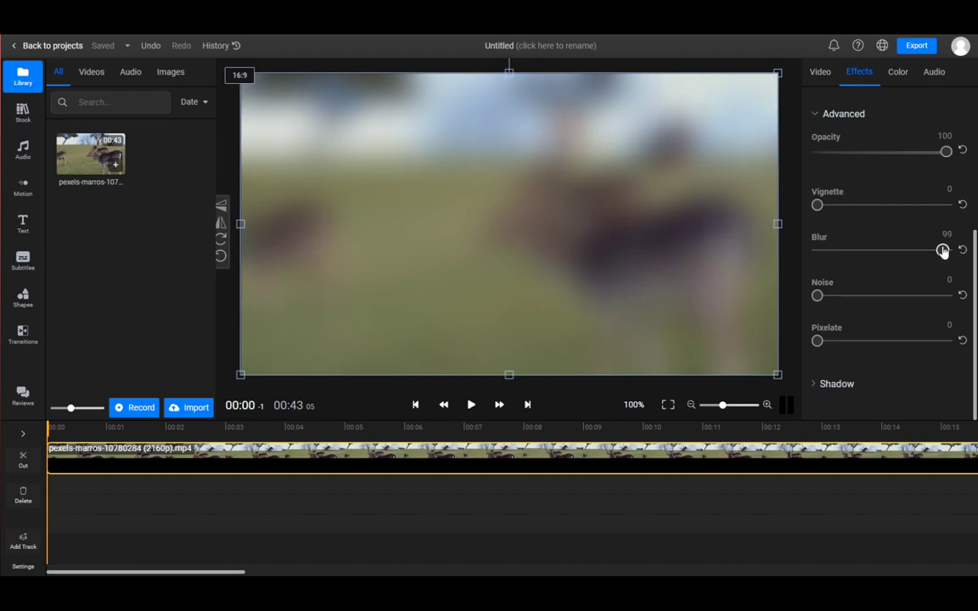
left_click_drag(942, 250, 816, 250)
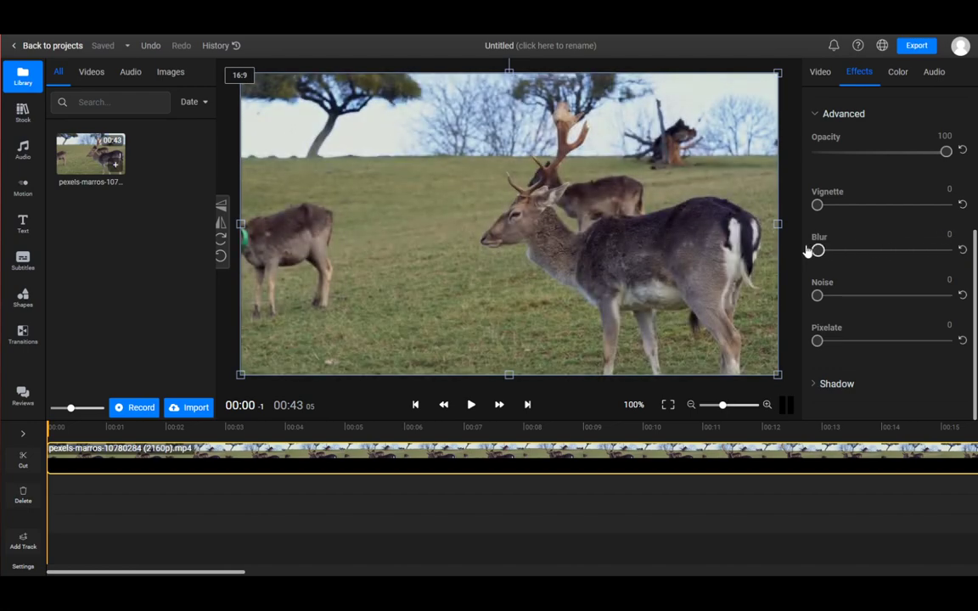
left_click_drag(817, 250, 917, 250)
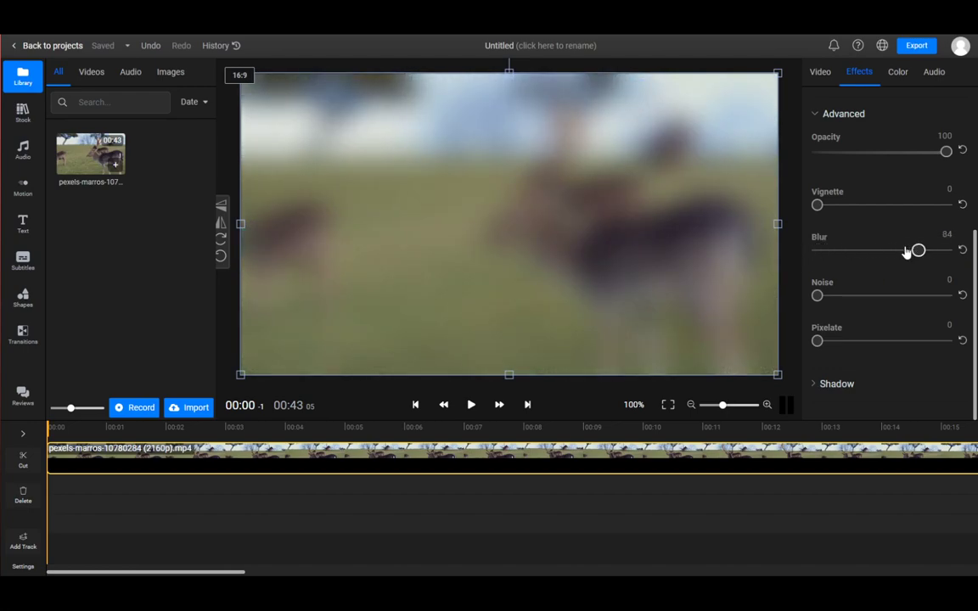
left_click_drag(916, 249, 946, 250)
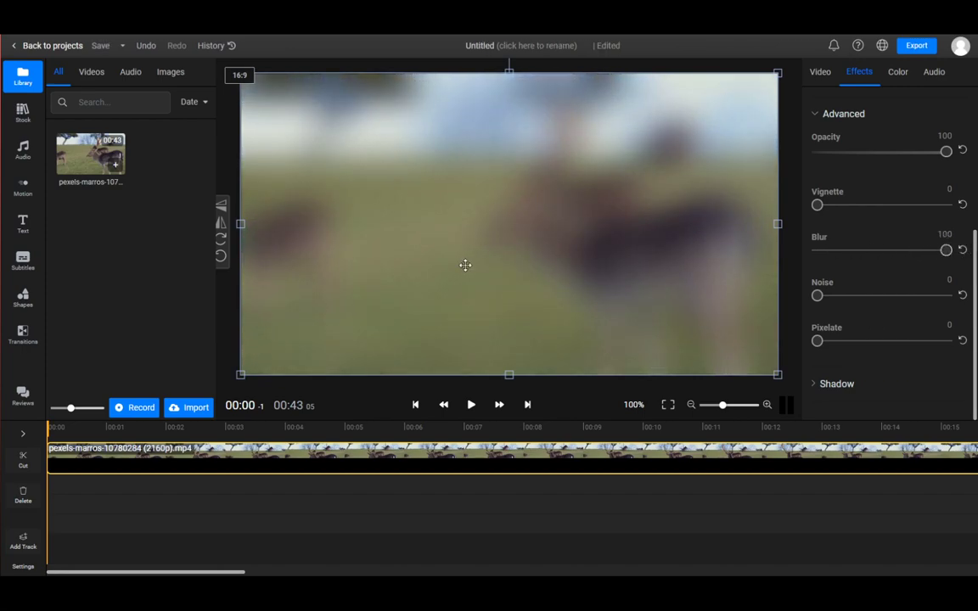
mouse_move(517, 214)
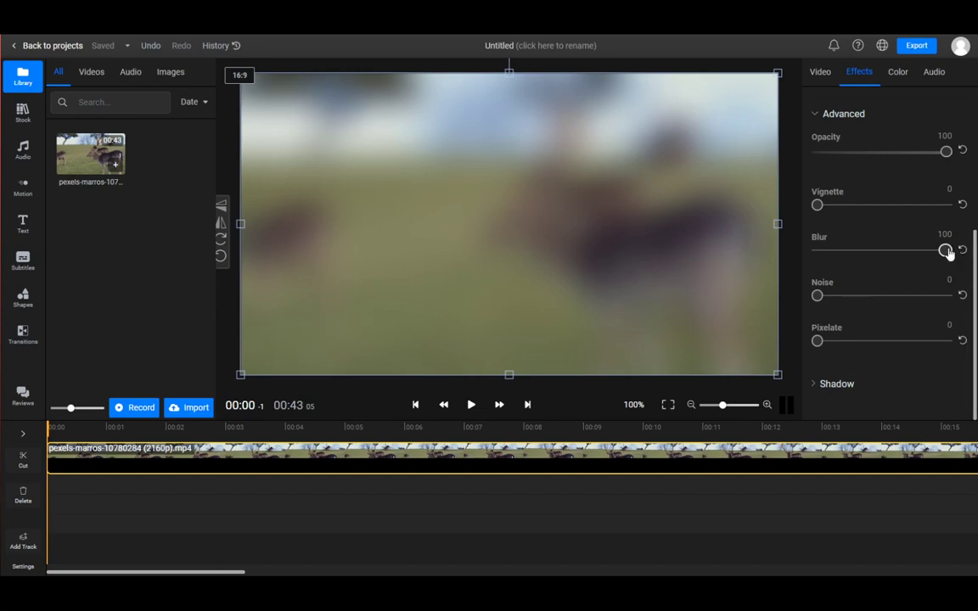
left_click_drag(947, 250, 816, 250)
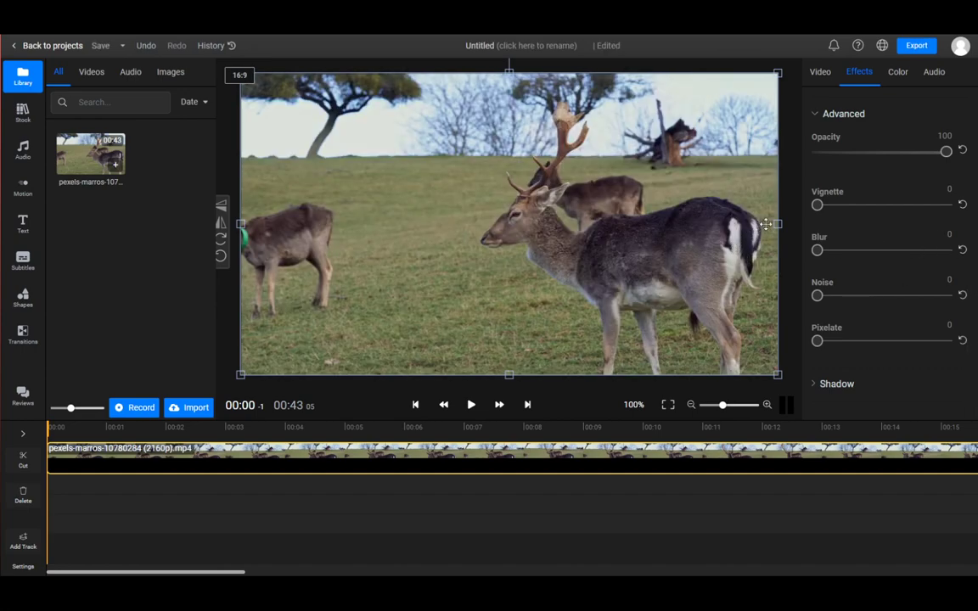